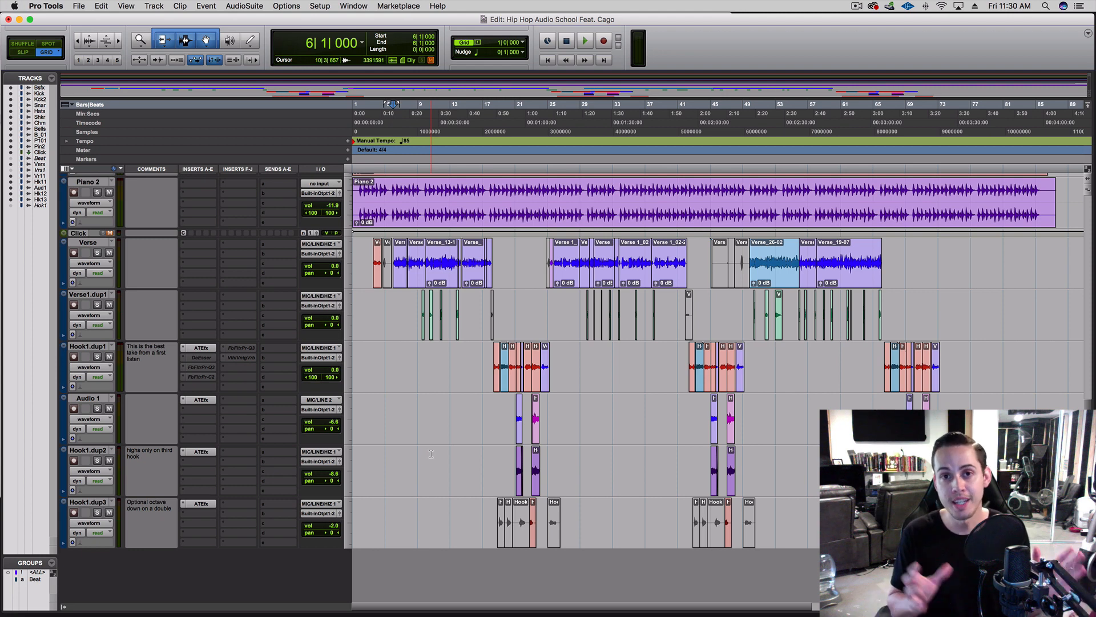
# Review the Options menu and turn off Pre-Fader Metering.
pyautogui.click(286, 6)
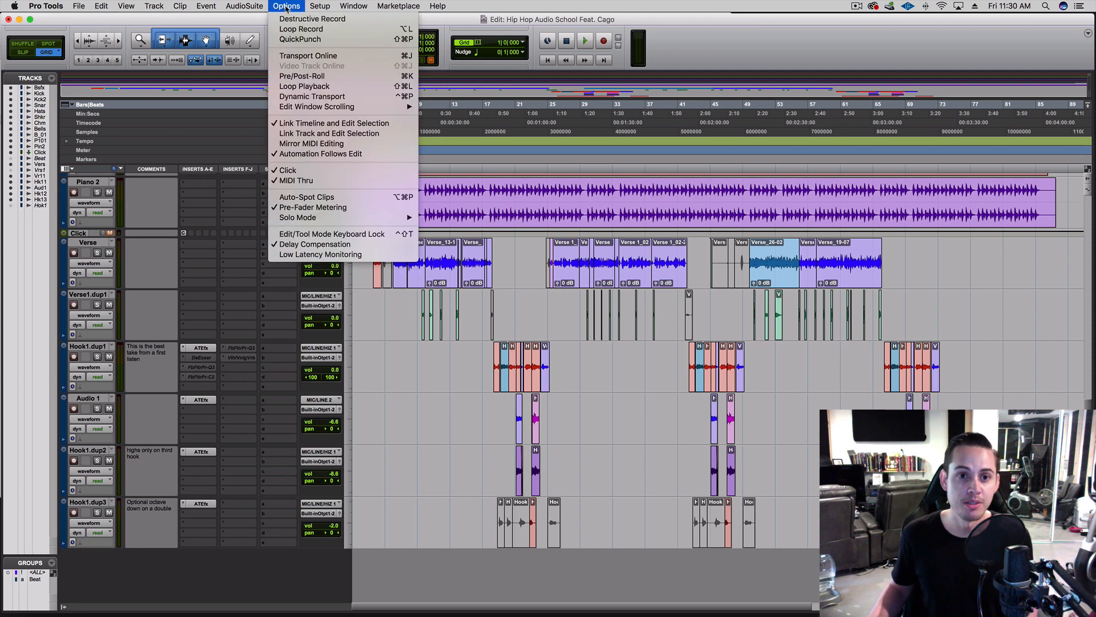
pyautogui.moveTo(311, 206)
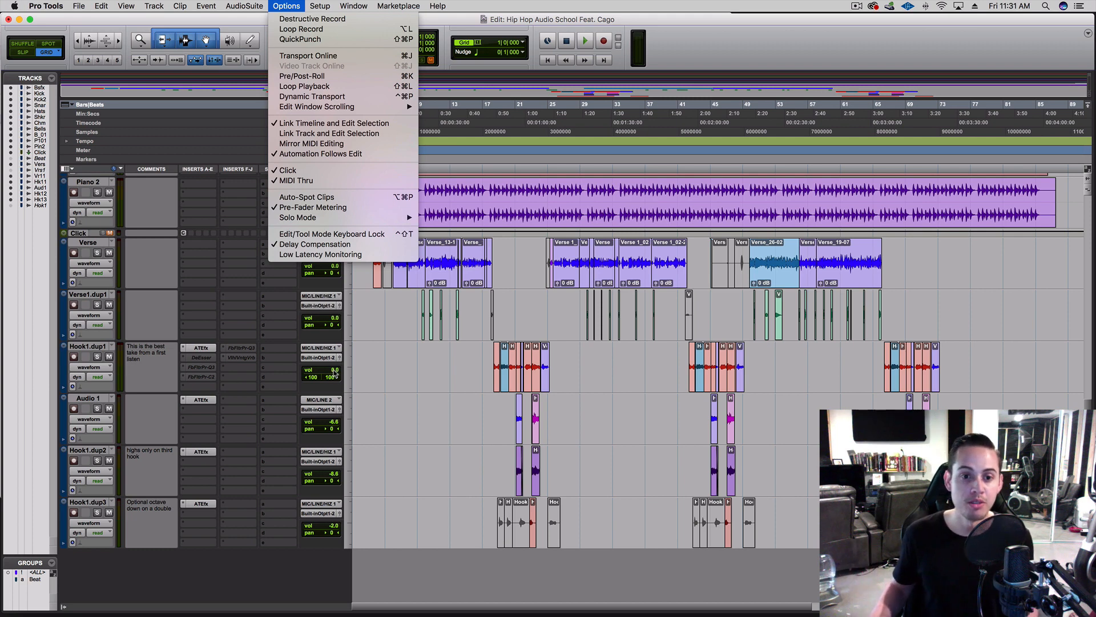
pyautogui.moveTo(121, 369)
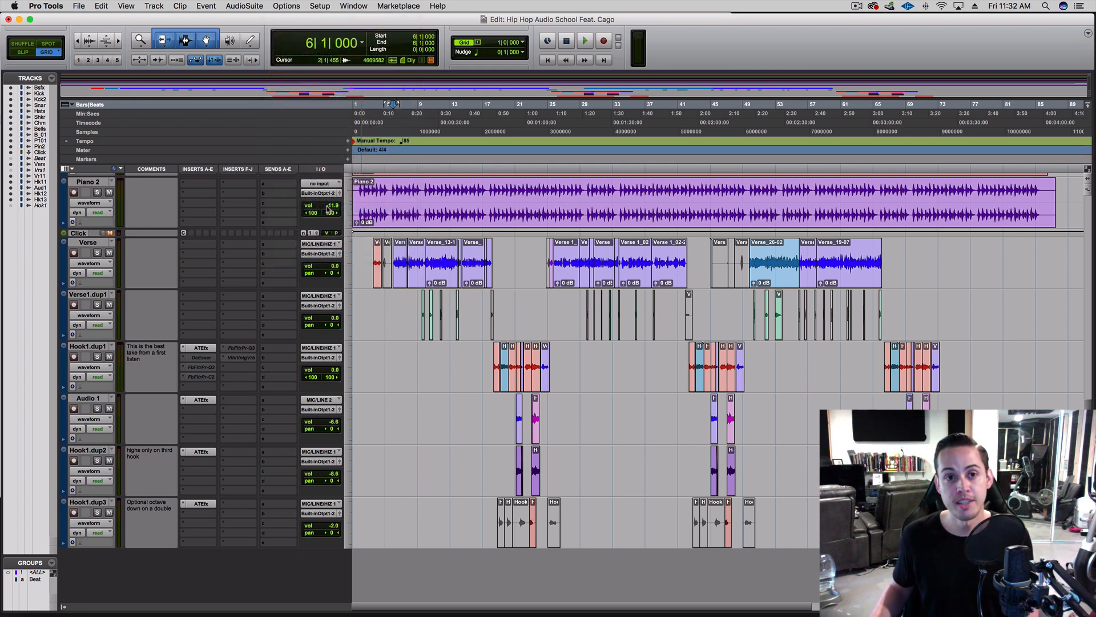
pyautogui.click(286, 5)
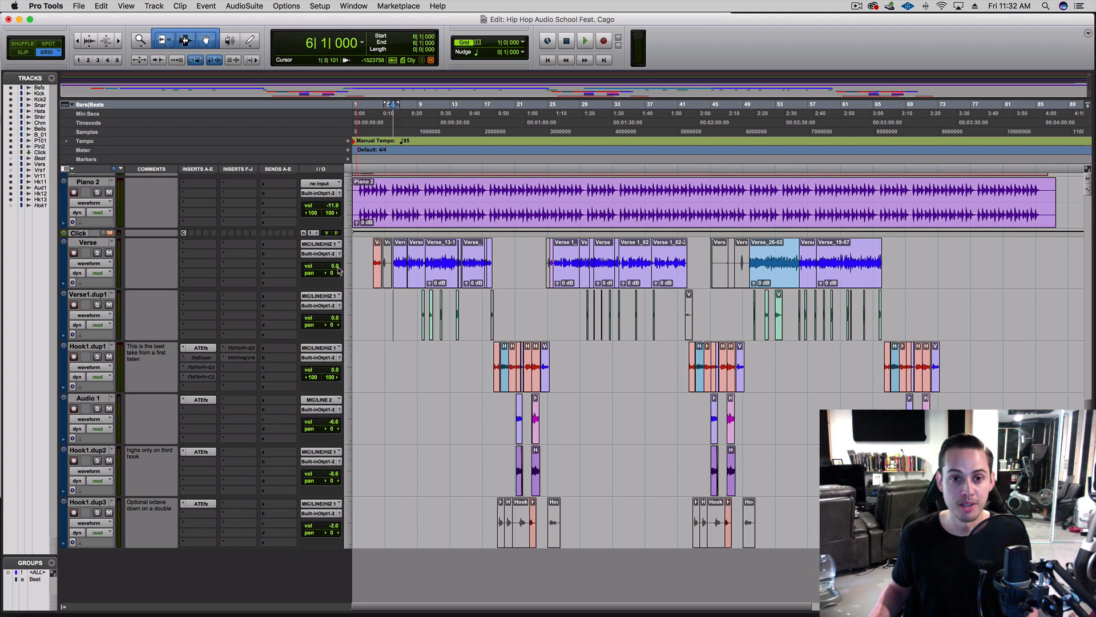
# Start playback and bring up the Verse track's volume fader to watch its meter.
pyautogui.click(584, 40)
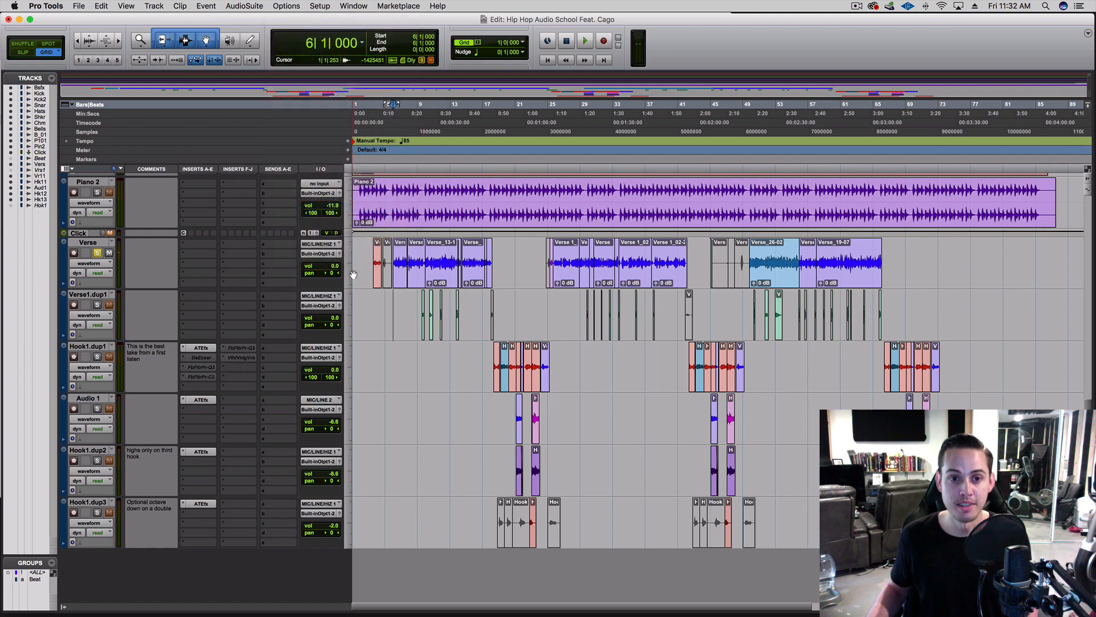
pyautogui.click(585, 40)
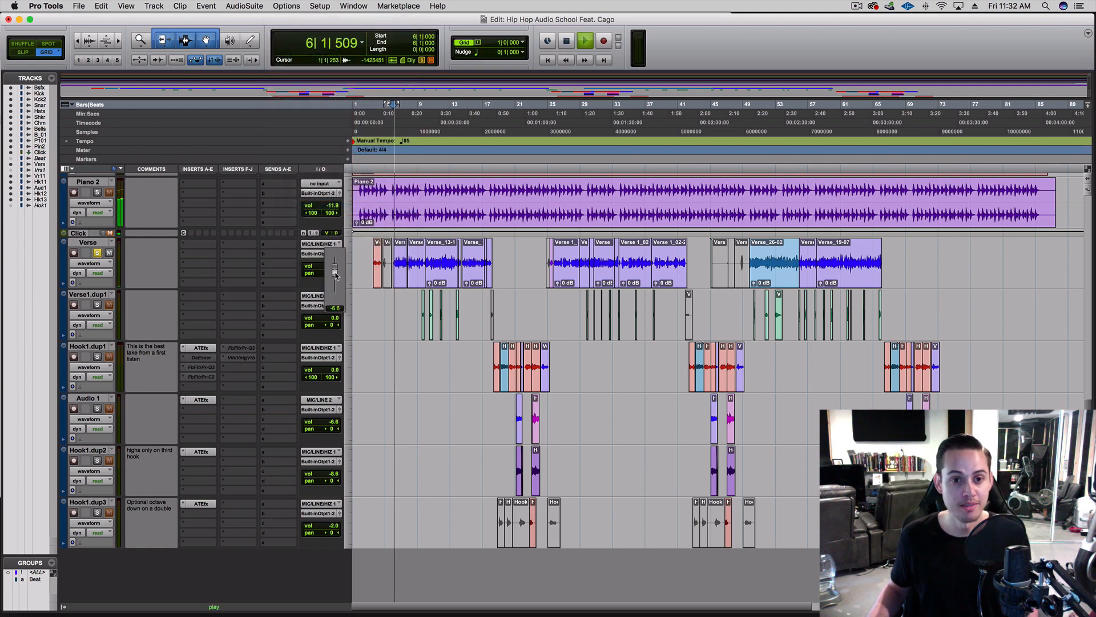